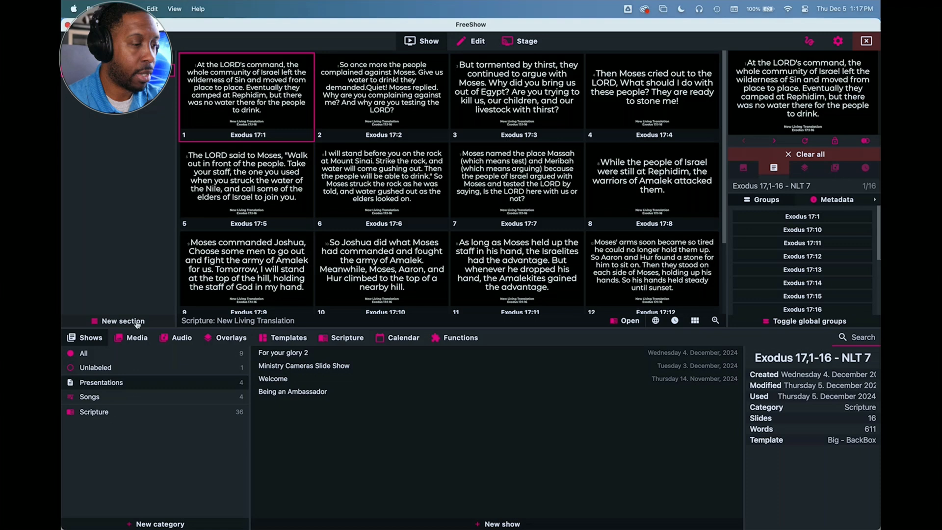
Show the Grunge Backdrops collection from the YoloBox Files folder in the media library.
{"action": "left_click", "coordinate": [136, 337]}
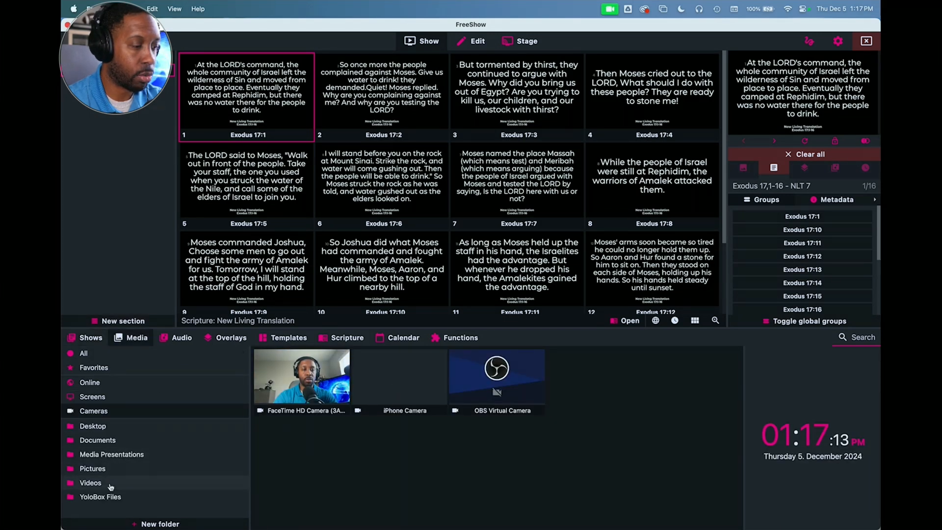
{"action": "left_click", "coordinate": [101, 496]}
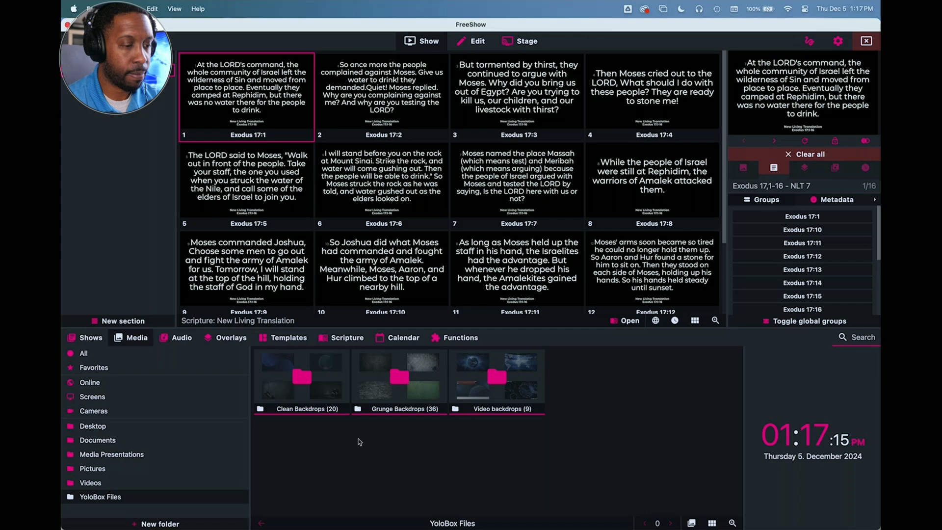
{"action": "mouse_move", "coordinate": [413, 393]}
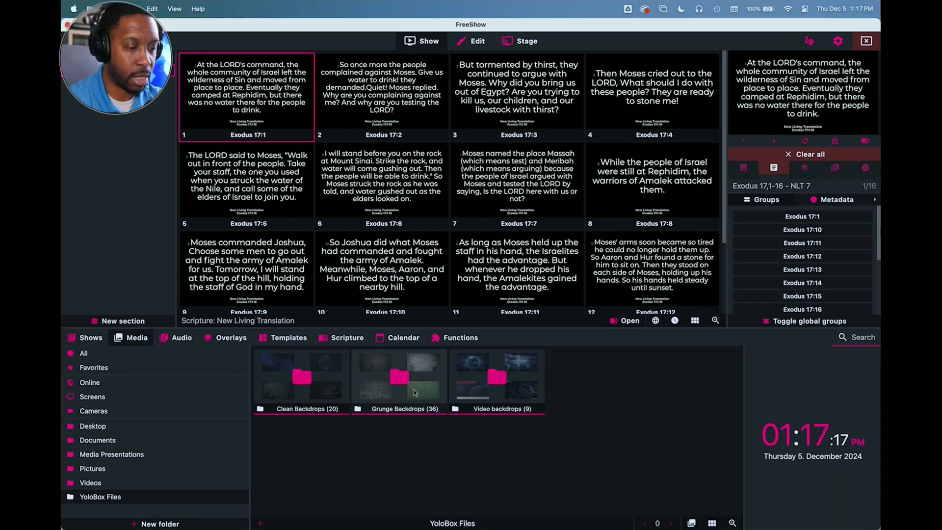
{"action": "double_click", "coordinate": [399, 376]}
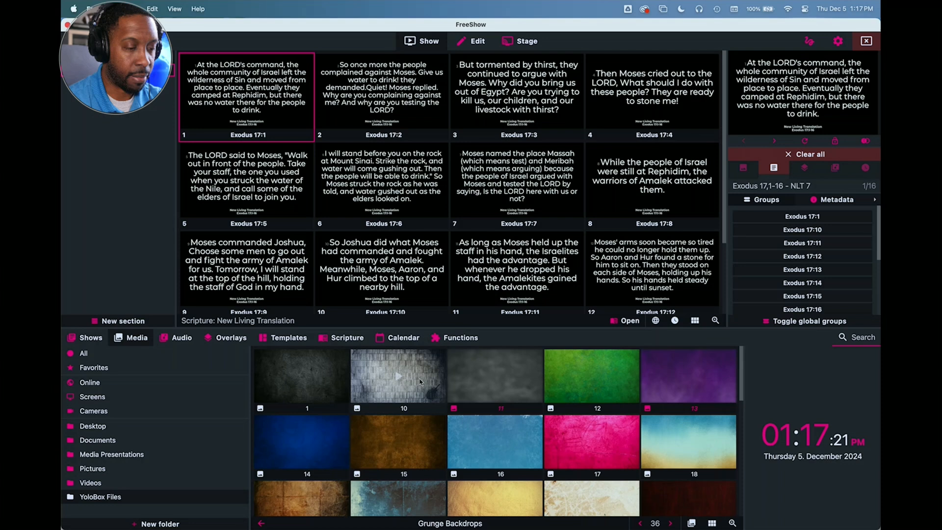
Apply brick-wall image 10 as the Exodus 17:1 slide background and bring up its options.
{"action": "left_click", "coordinate": [397, 375]}
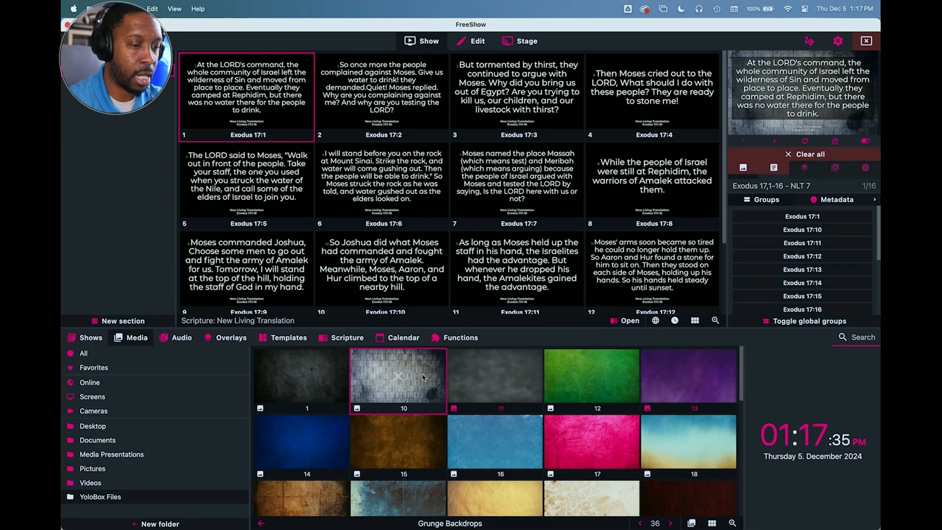
{"action": "right_click", "coordinate": [403, 379]}
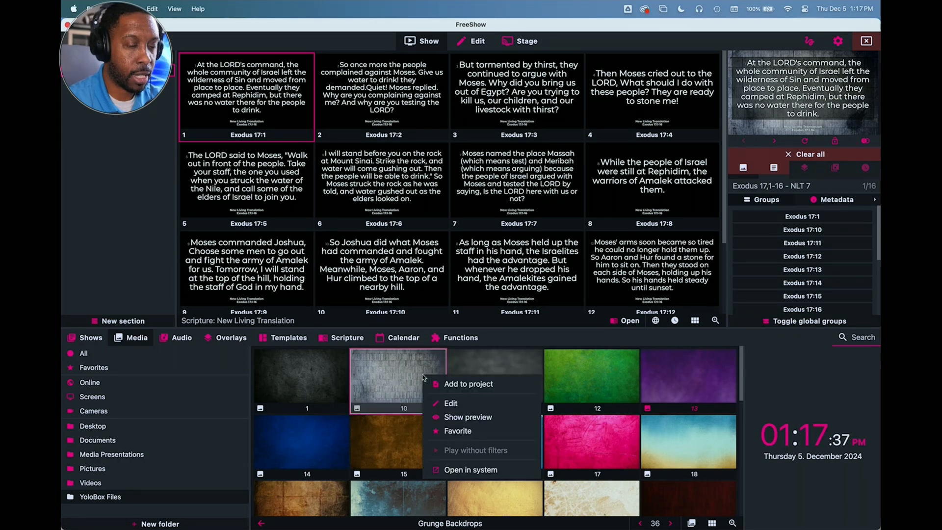
{"action": "mouse_move", "coordinate": [451, 402]}
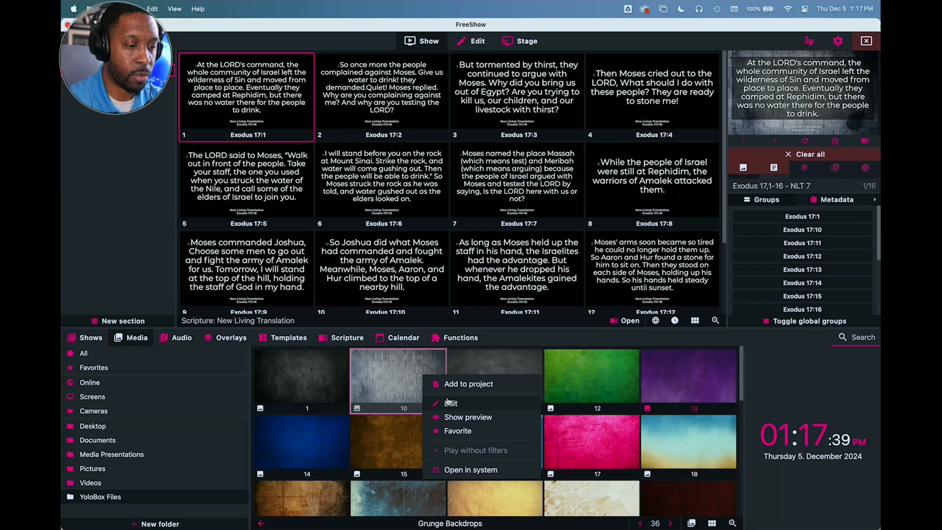
Load the brick-wall backdrop into the media editor via Edit.
{"action": "left_click", "coordinate": [451, 403]}
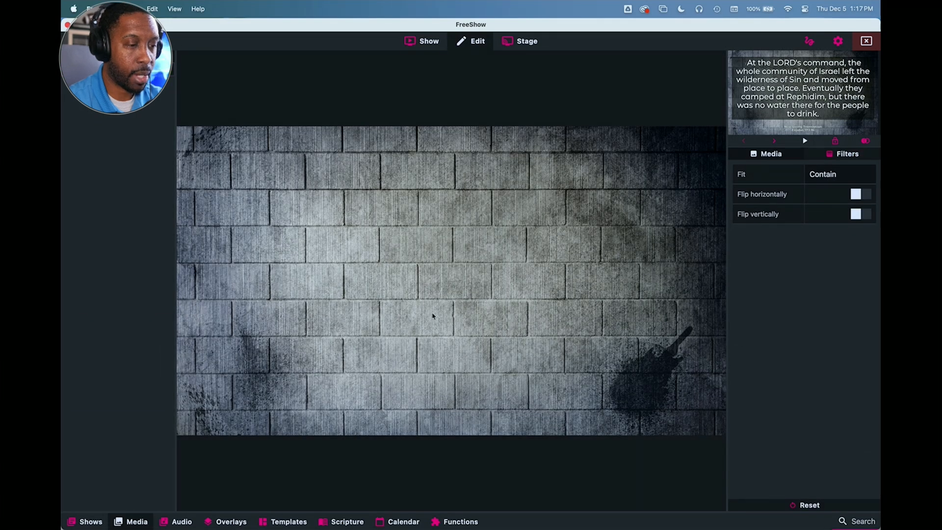
{"action": "mouse_move", "coordinate": [483, 49]}
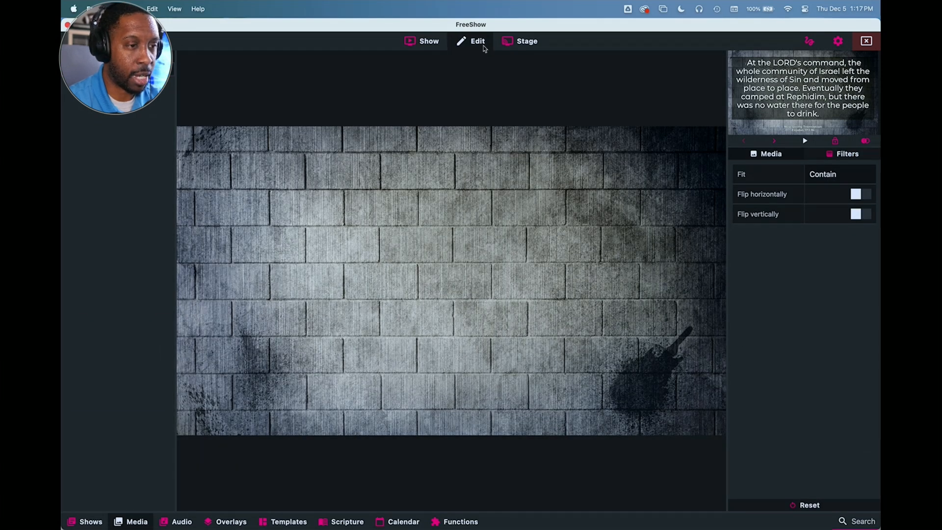
{"action": "mouse_move", "coordinate": [787, 198]}
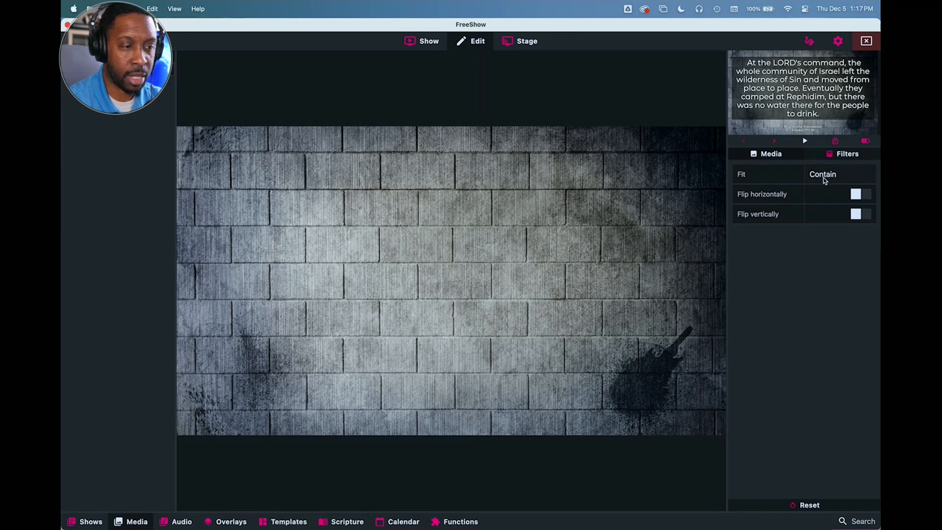
{"action": "mouse_move", "coordinate": [833, 202]}
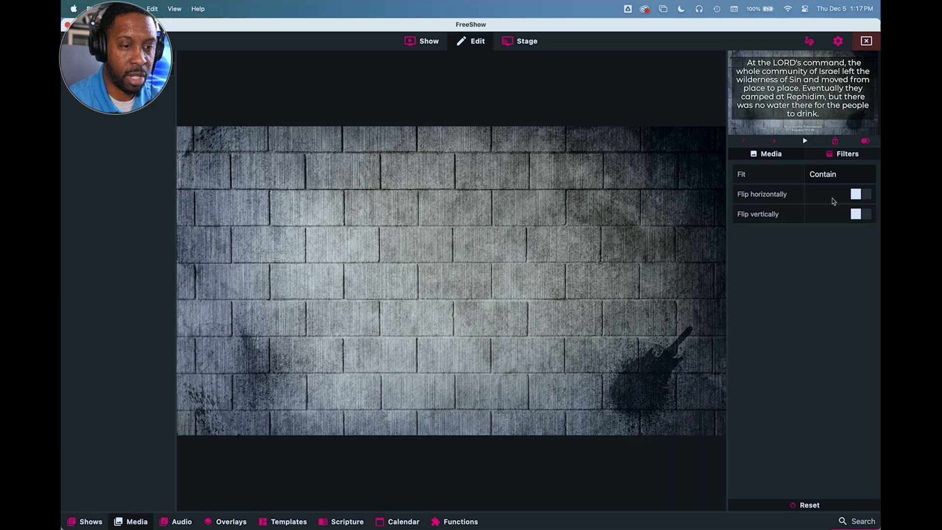
{"action": "mouse_move", "coordinate": [849, 215]}
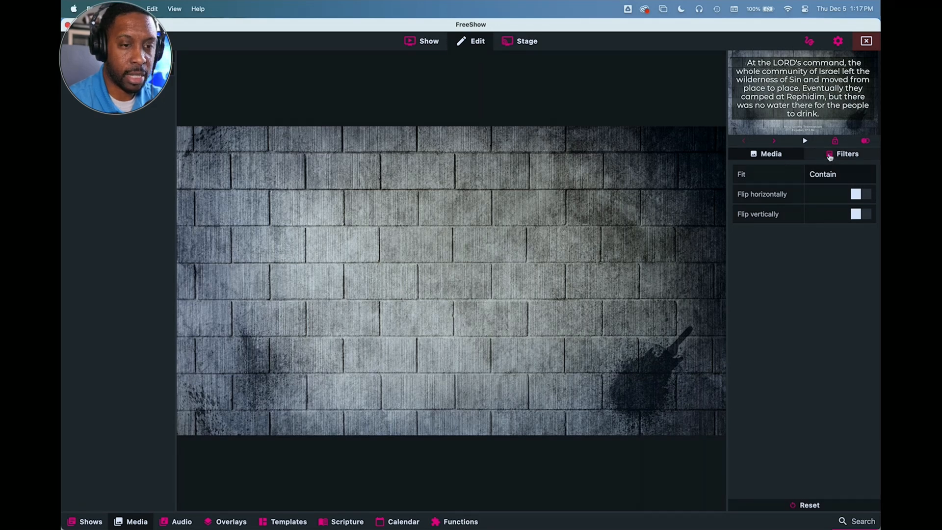
{"action": "mouse_move", "coordinate": [847, 153]}
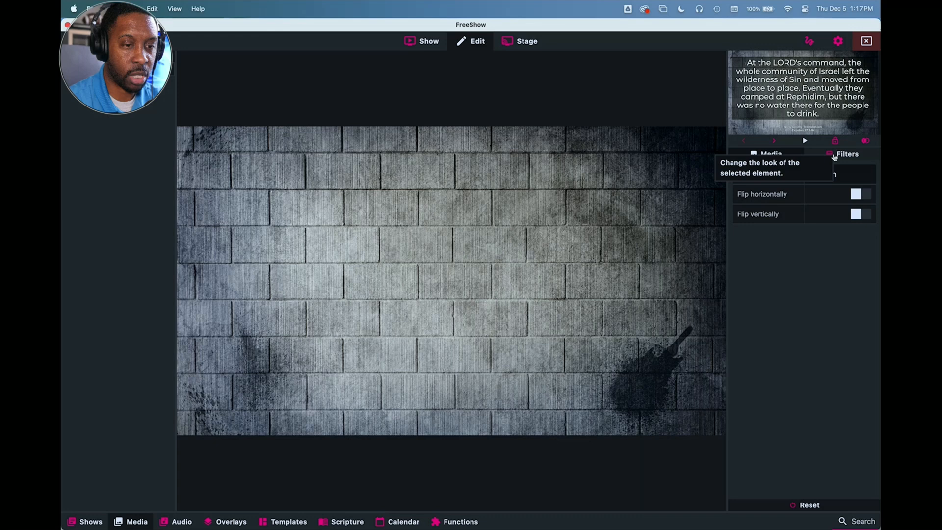
Lower the brick-wall backdrop's Brightness filter from 10 to about 7.
{"action": "left_click", "coordinate": [846, 153]}
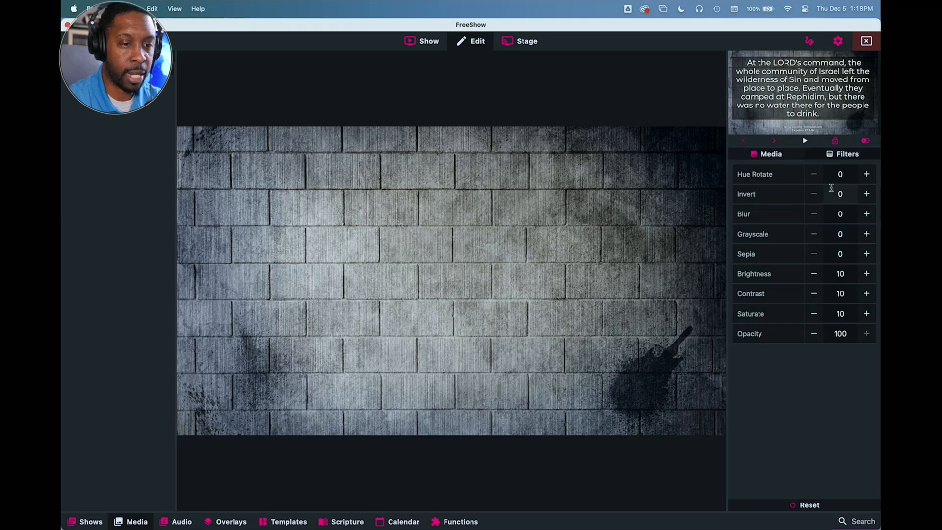
{"action": "mouse_move", "coordinate": [820, 283]}
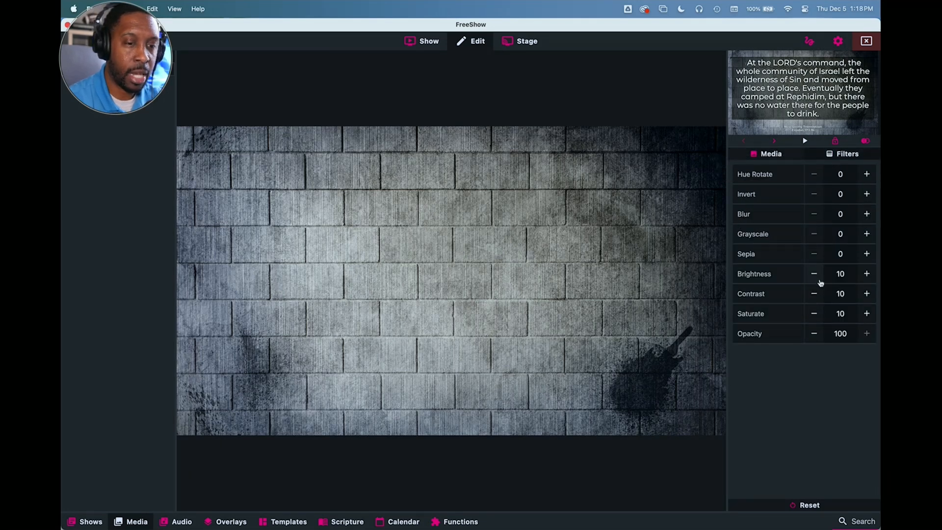
{"action": "left_click", "coordinate": [815, 273]}
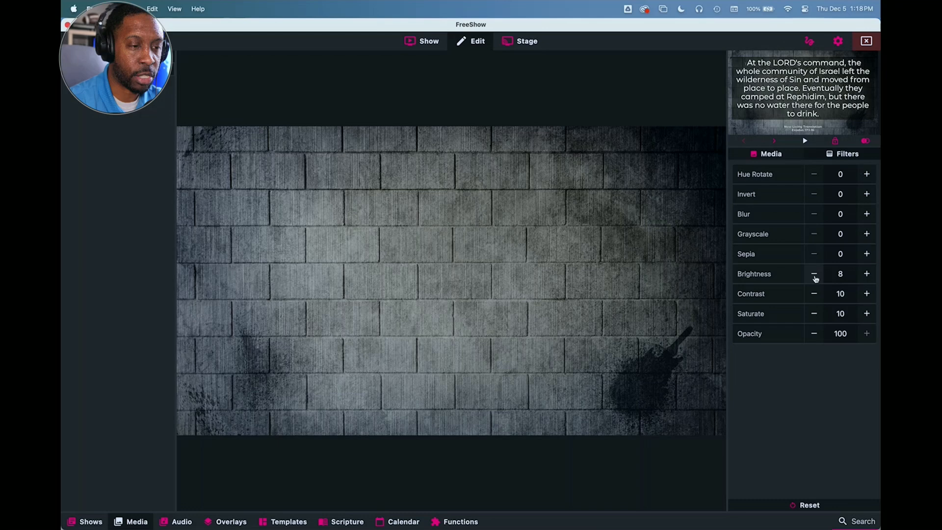
{"action": "left_click", "coordinate": [815, 274]}
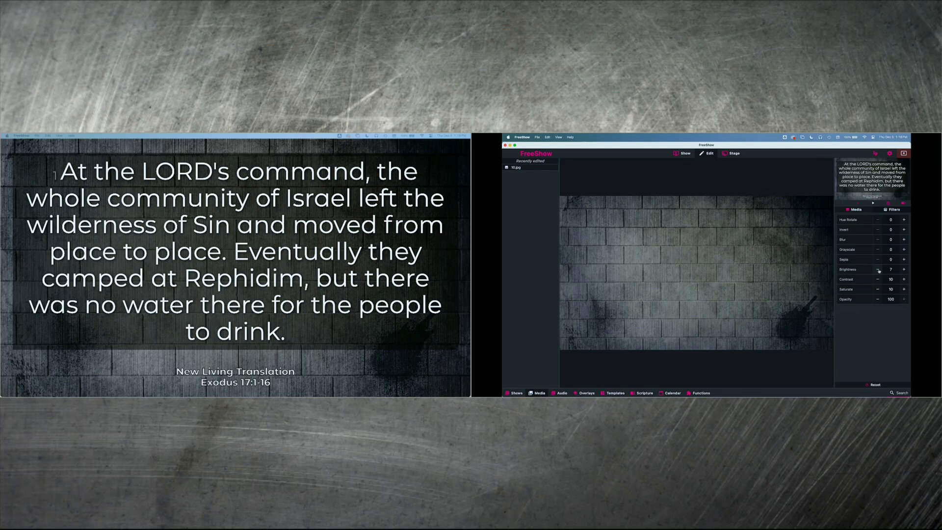
Keep Brightness at 7 and reduce the backdrop's Contrast to 8.
{"action": "left_click", "coordinate": [877, 269]}
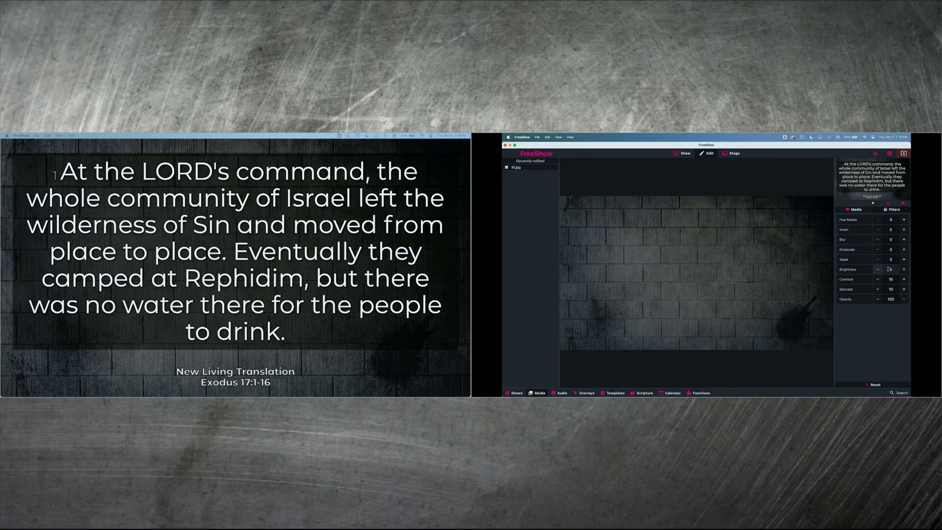
{"action": "left_click", "coordinate": [878, 268]}
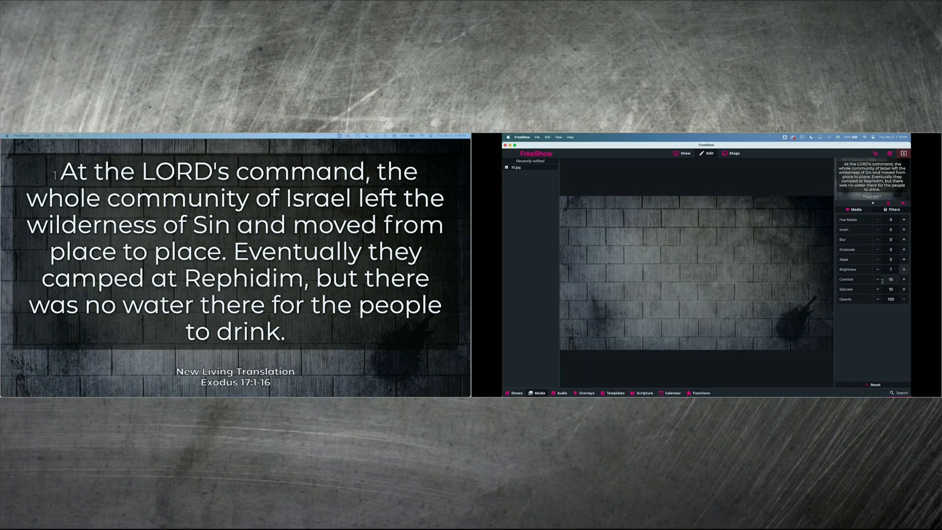
{"action": "left_click", "coordinate": [879, 280]}
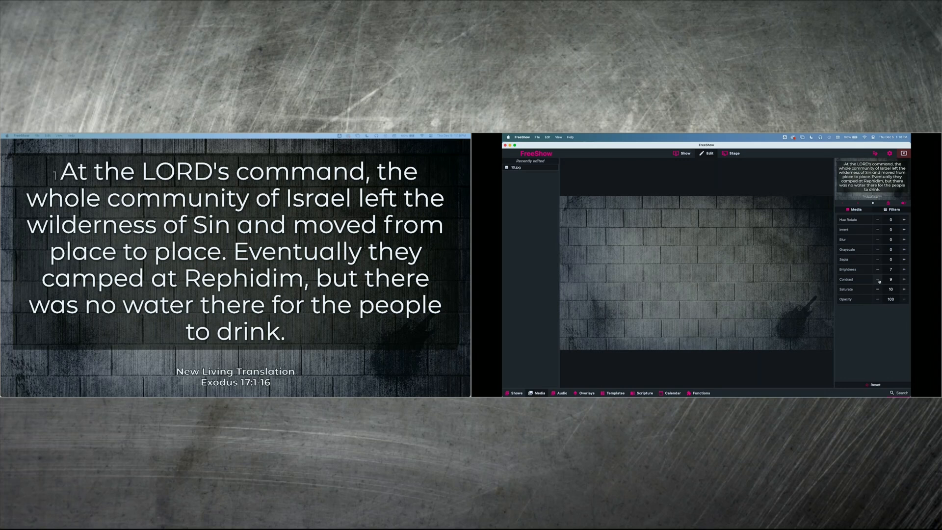
{"action": "left_click", "coordinate": [880, 278]}
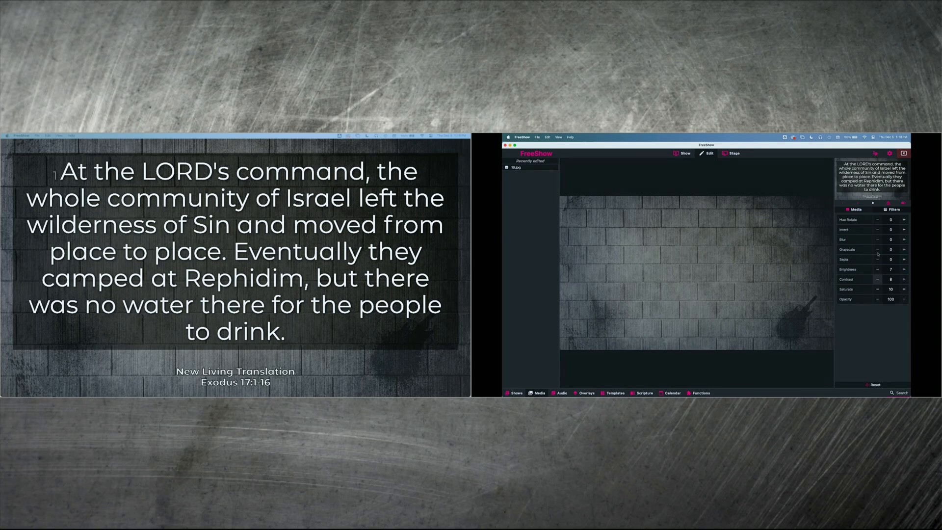
{"action": "left_click", "coordinate": [879, 269]}
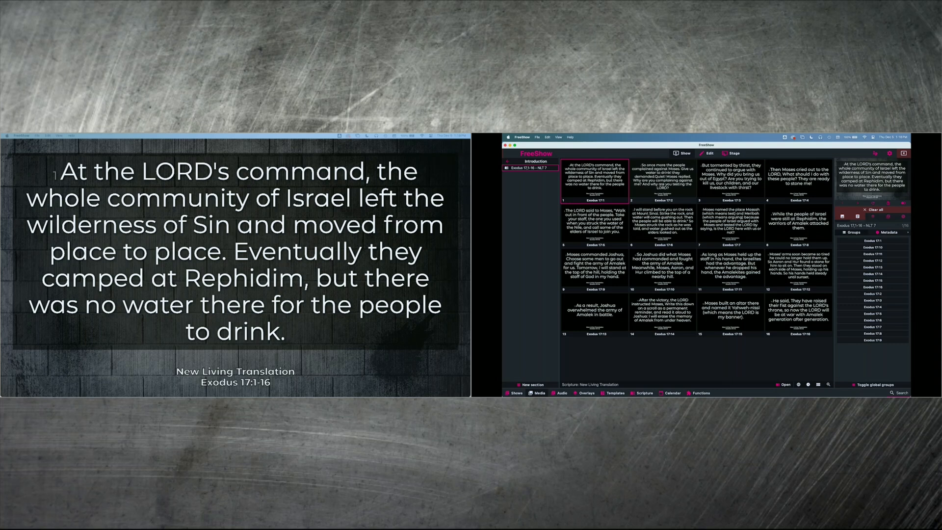
Send the Exodus 17:2 then 17:3 verse slides to the live output.
{"action": "left_click", "coordinate": [663, 178]}
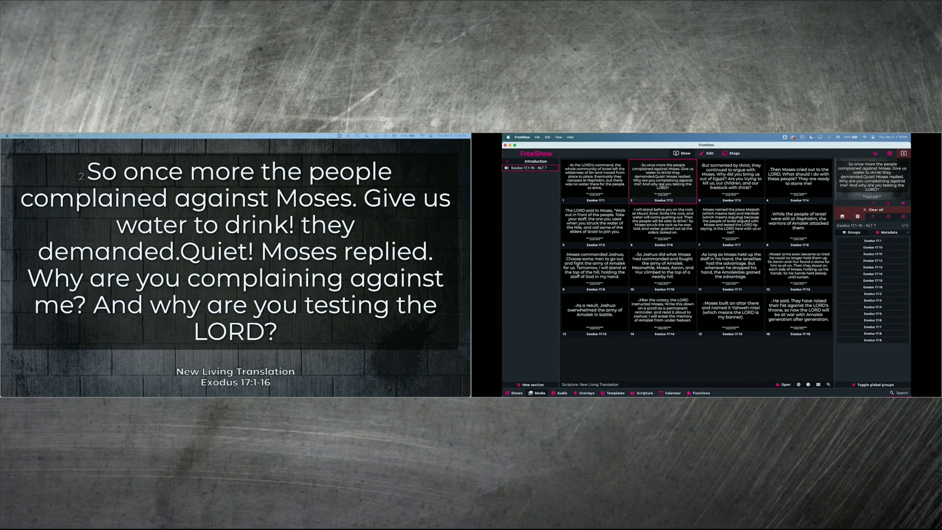
{"action": "left_click", "coordinate": [729, 175]}
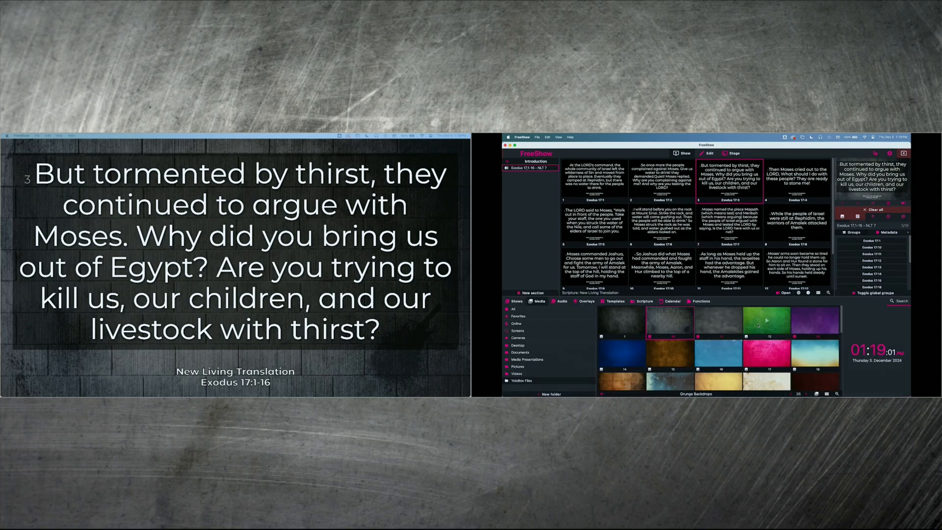
Load the green grunge backdrop into the media editor via its context menu.
{"action": "right_click", "coordinate": [759, 325]}
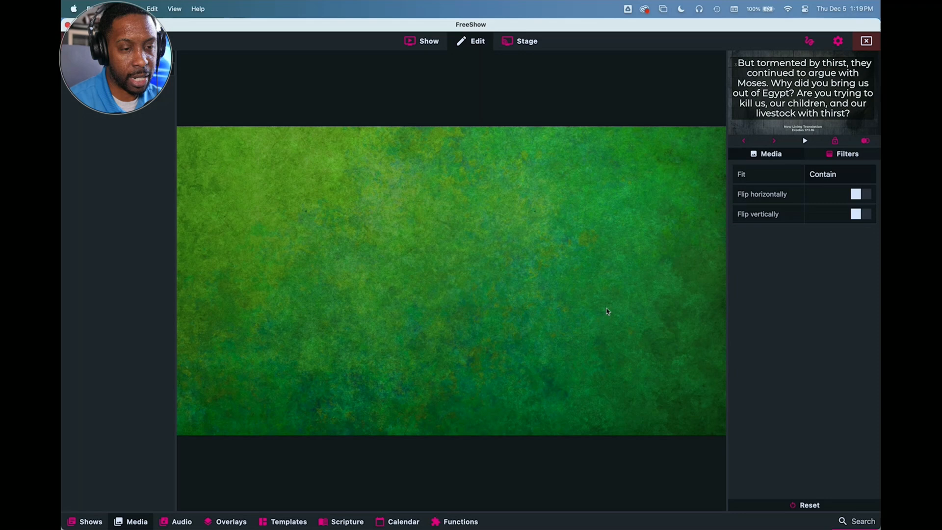
{"action": "mouse_move", "coordinate": [809, 165]}
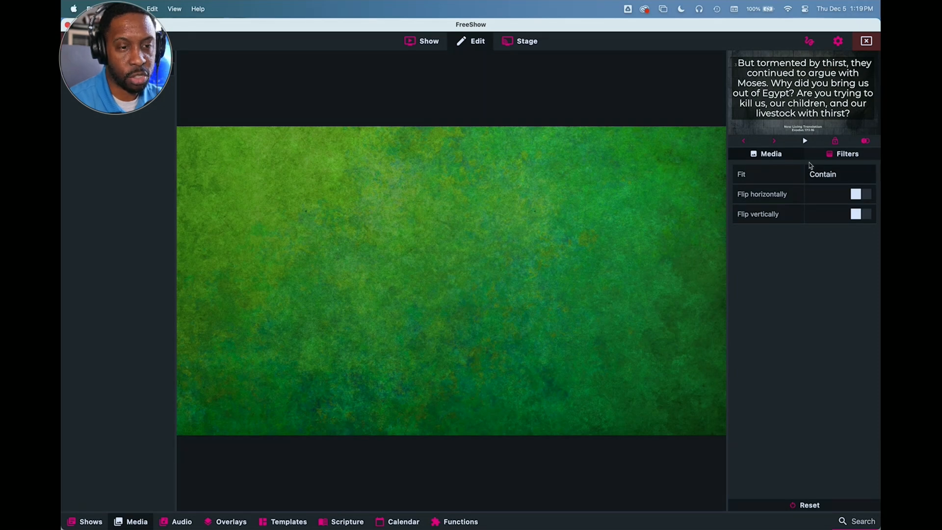
Set the green backdrop's Hue Rotate filter to 75, shifting it to teal.
{"action": "left_click", "coordinate": [847, 153]}
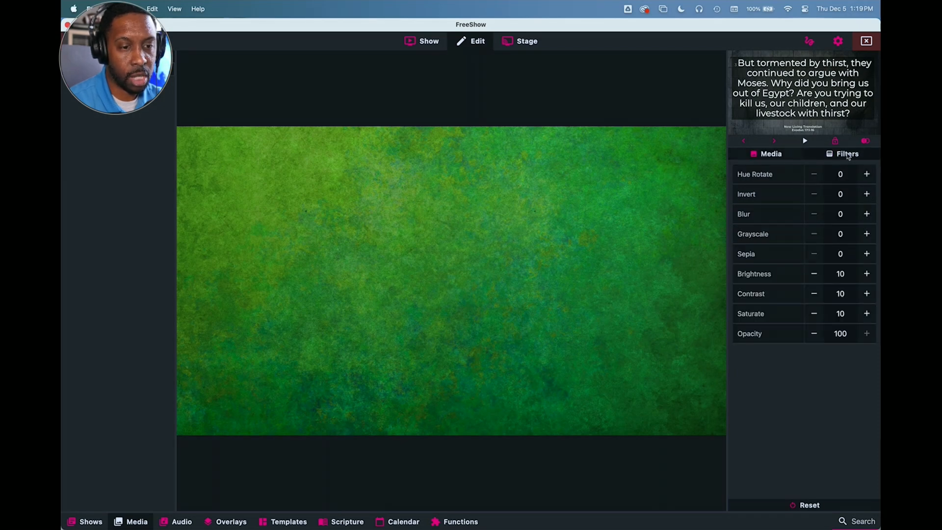
{"action": "mouse_move", "coordinate": [817, 181]}
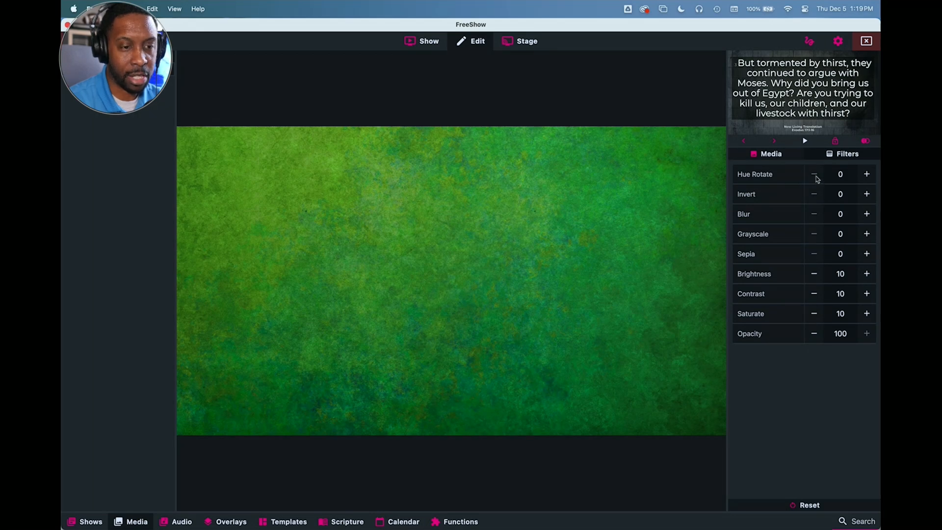
{"action": "left_click", "coordinate": [867, 173]}
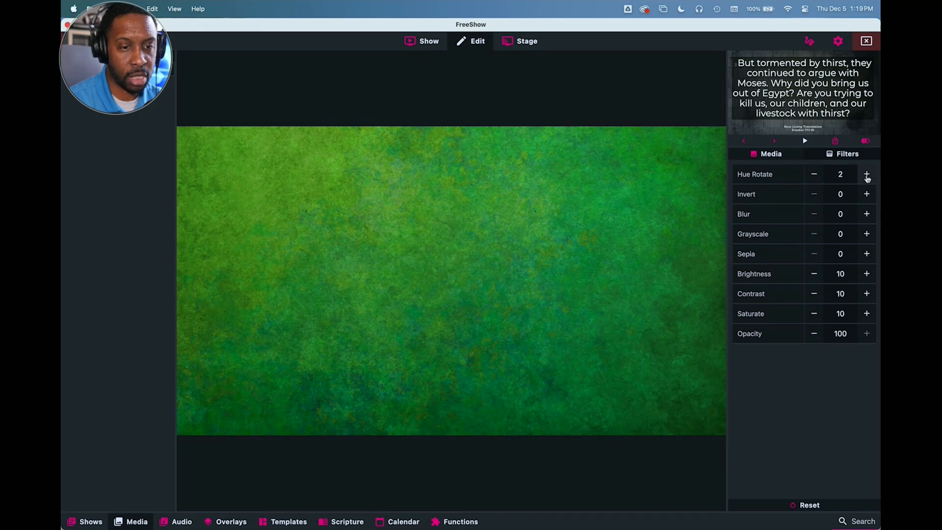
{"action": "left_click", "coordinate": [867, 175]}
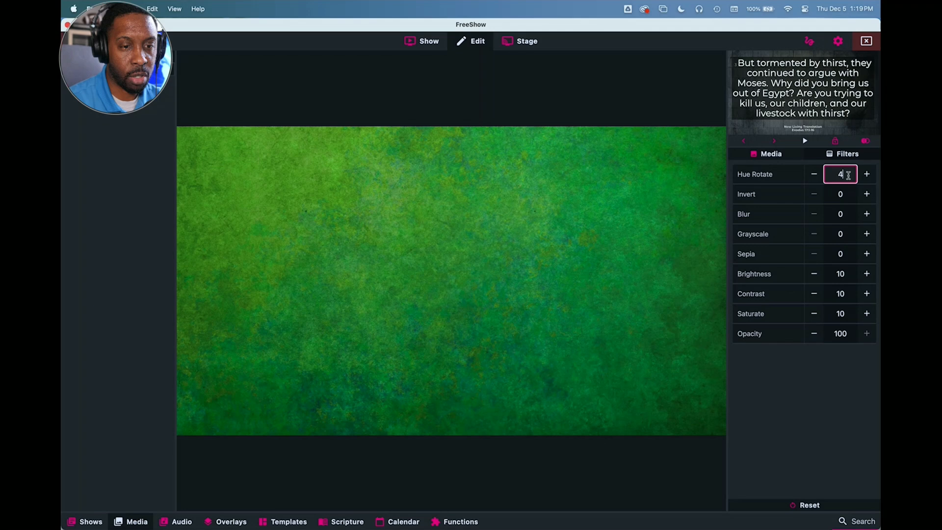
{"action": "type", "text": "0"}
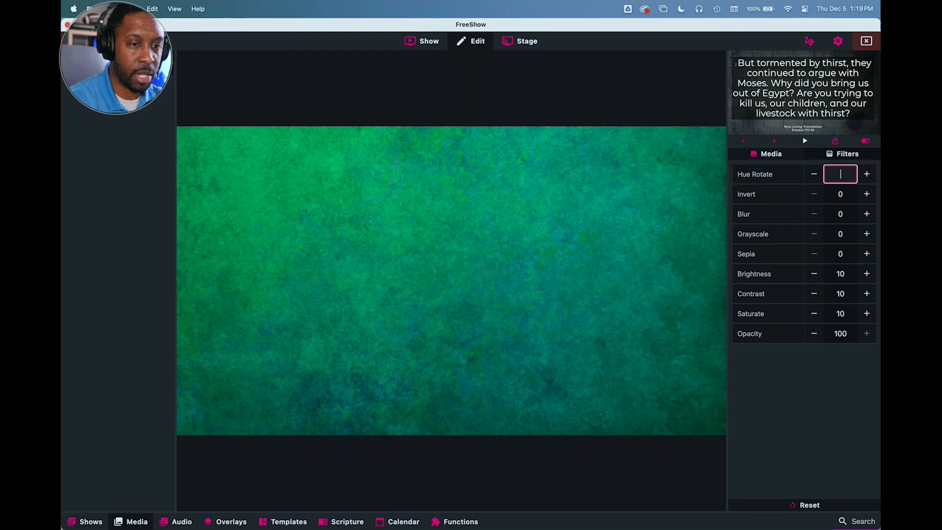
{"action": "type", "text": "75"}
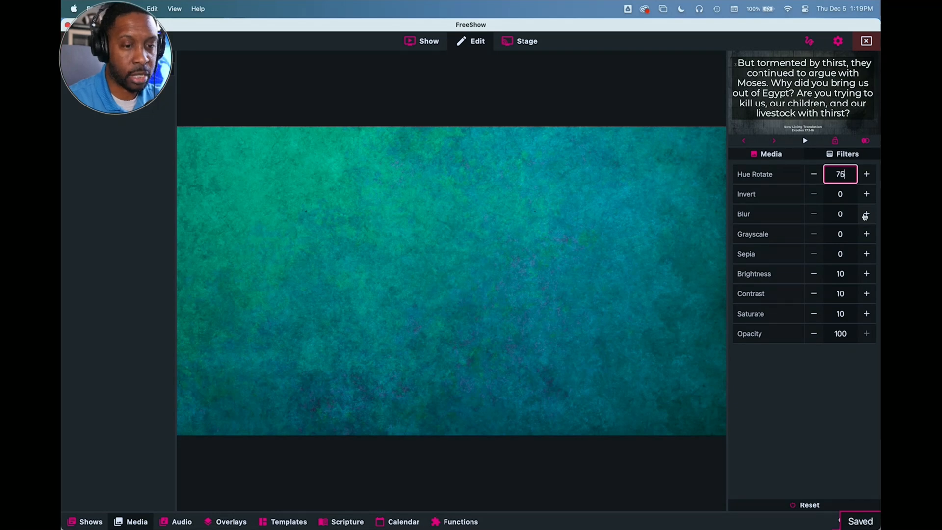
Try blur values 100 and 30, then settle the teal backdrop's Blur at 8.
{"action": "left_click", "coordinate": [866, 214]}
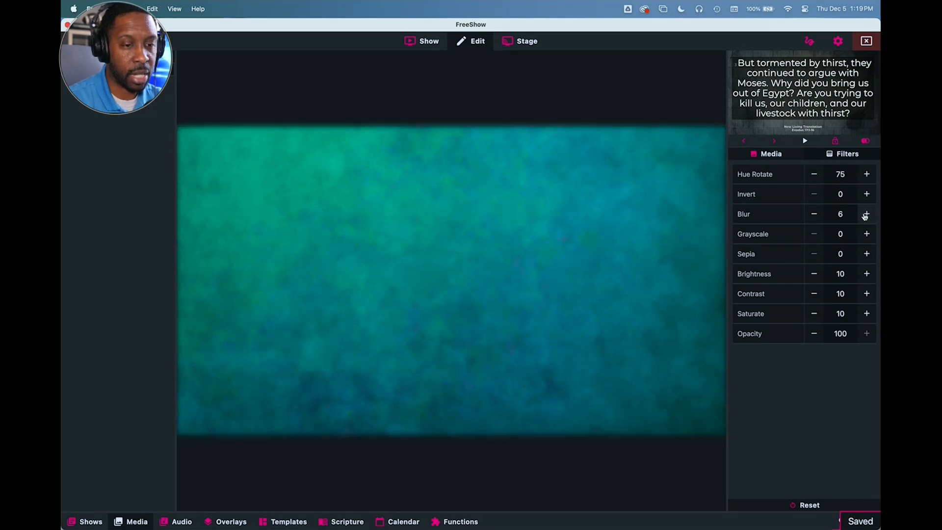
{"action": "left_click", "coordinate": [867, 214]}
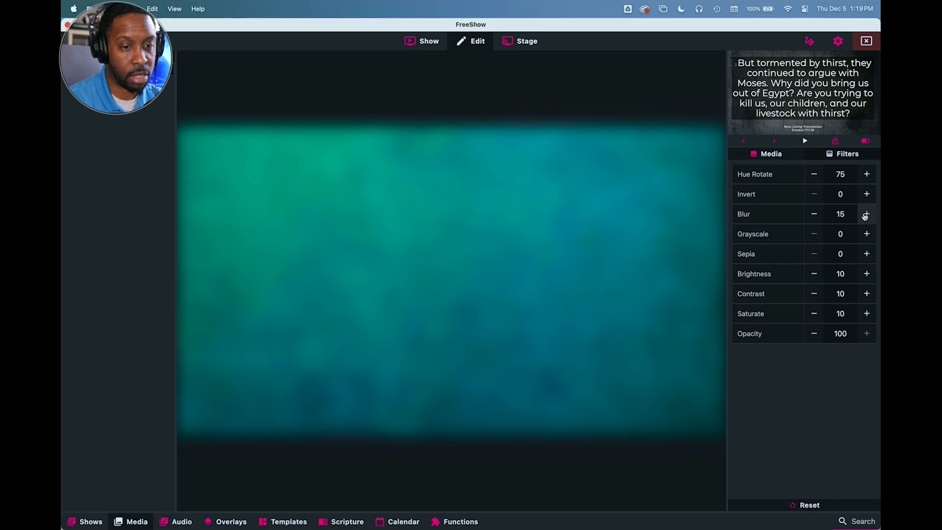
{"action": "left_click", "coordinate": [865, 214]}
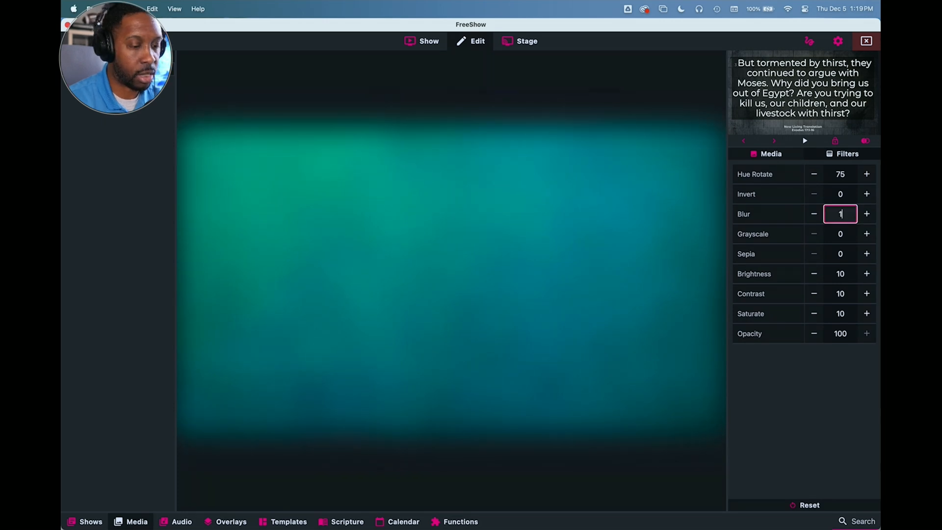
{"action": "type", "text": "100"}
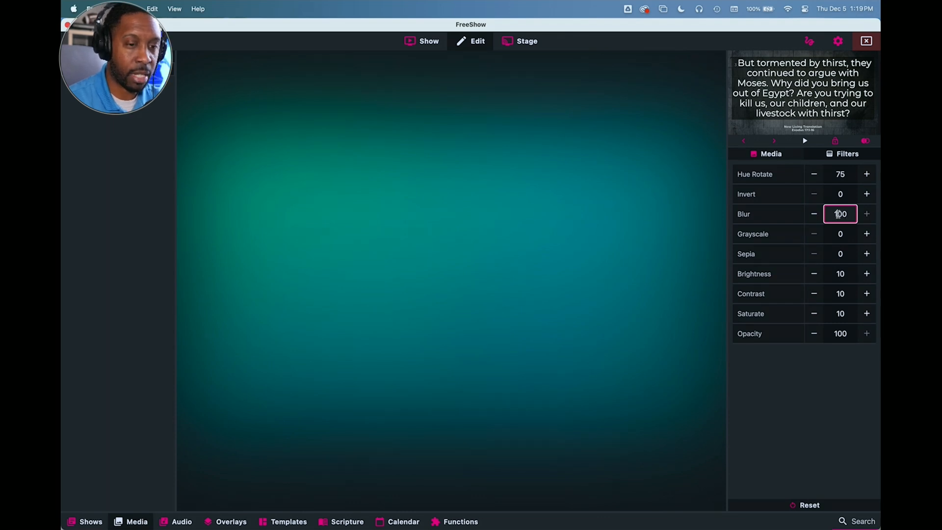
{"action": "type", "text": "30"}
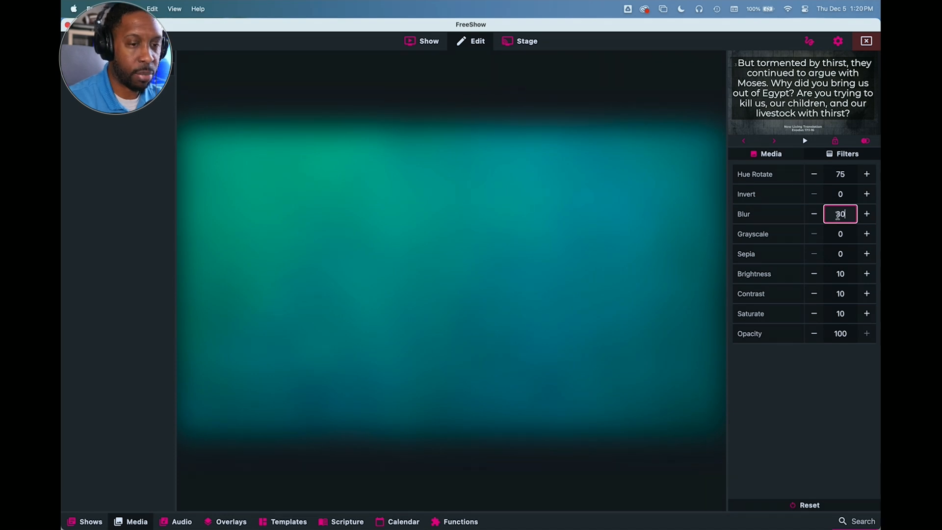
{"action": "left_click", "coordinate": [814, 214]}
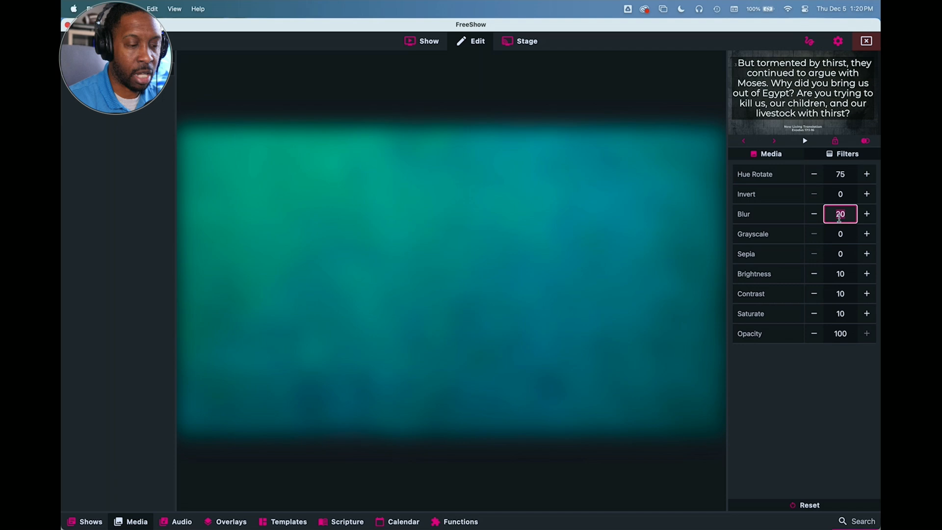
{"action": "left_click", "coordinate": [814, 214]}
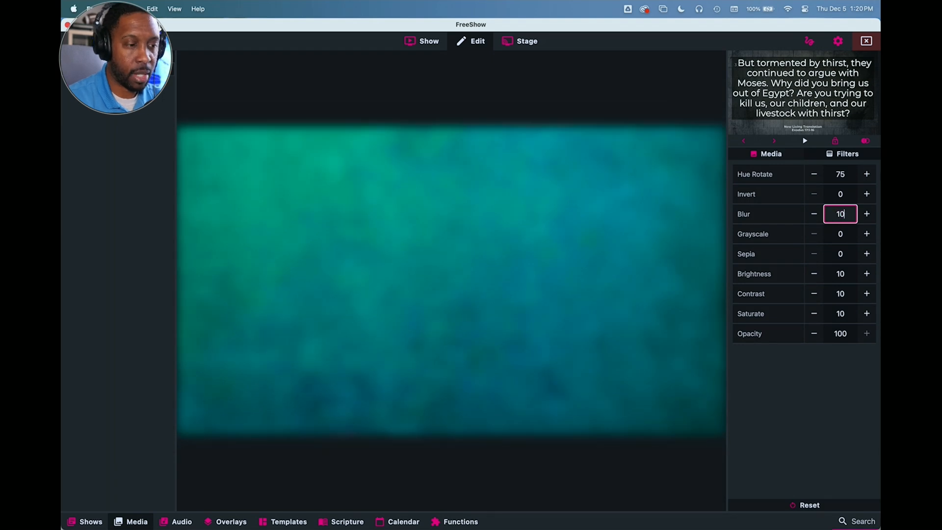
{"action": "left_click", "coordinate": [813, 214]}
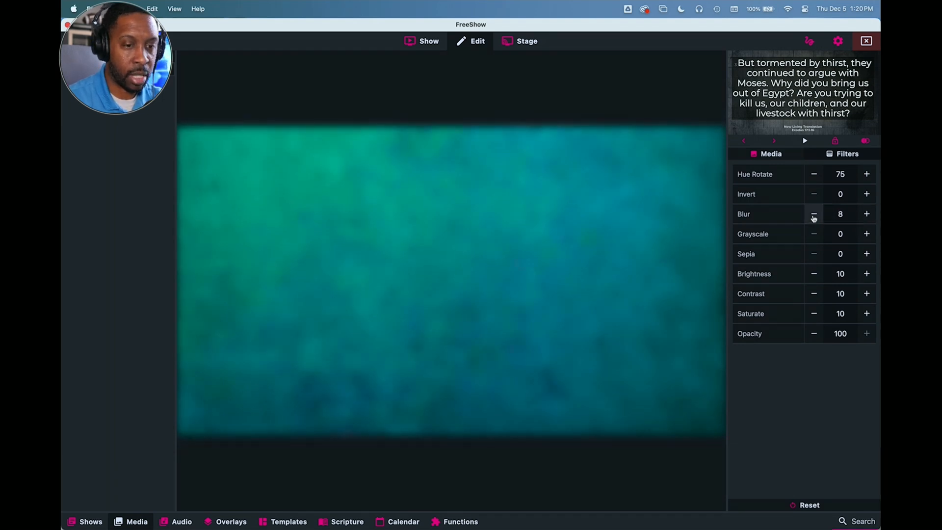
{"action": "left_click", "coordinate": [813, 214]}
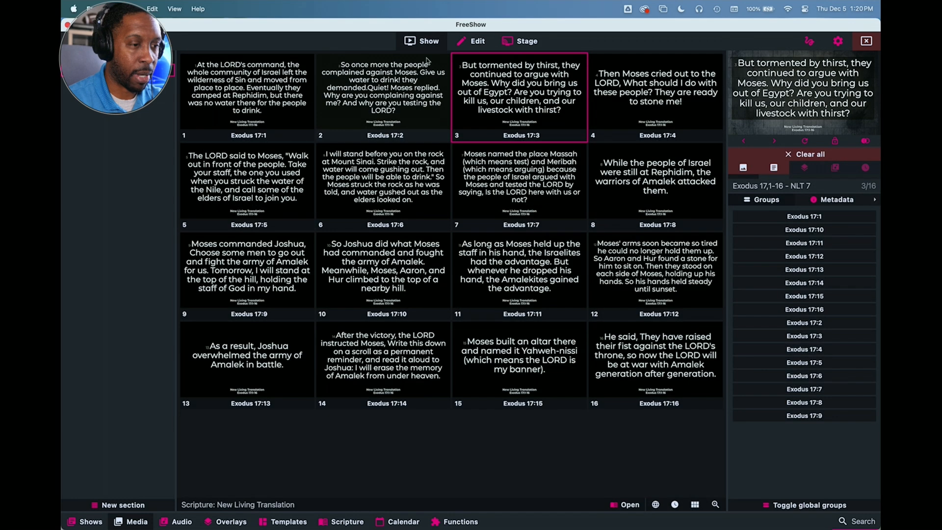
Pick brick-wall image 10 in Grunge Backdrops from the media library.
{"action": "left_click", "coordinate": [135, 337]}
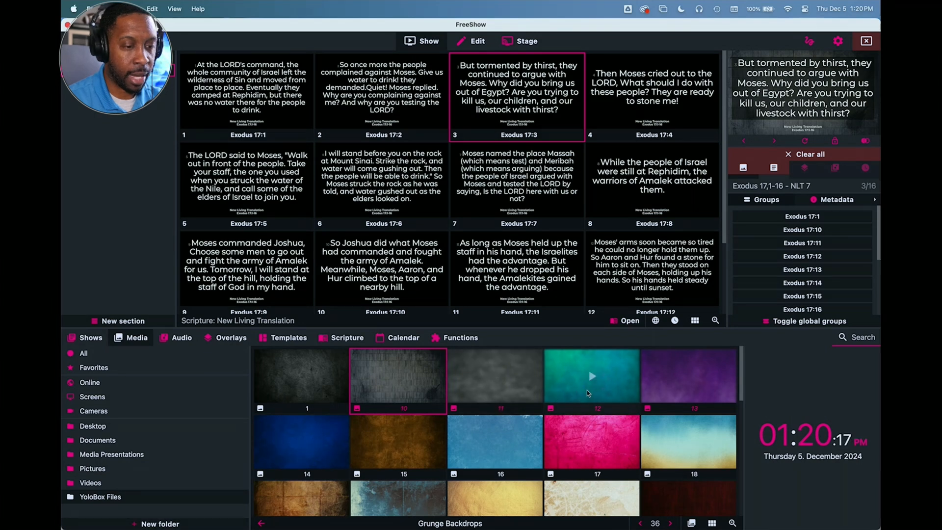
{"action": "left_click", "coordinate": [591, 376]}
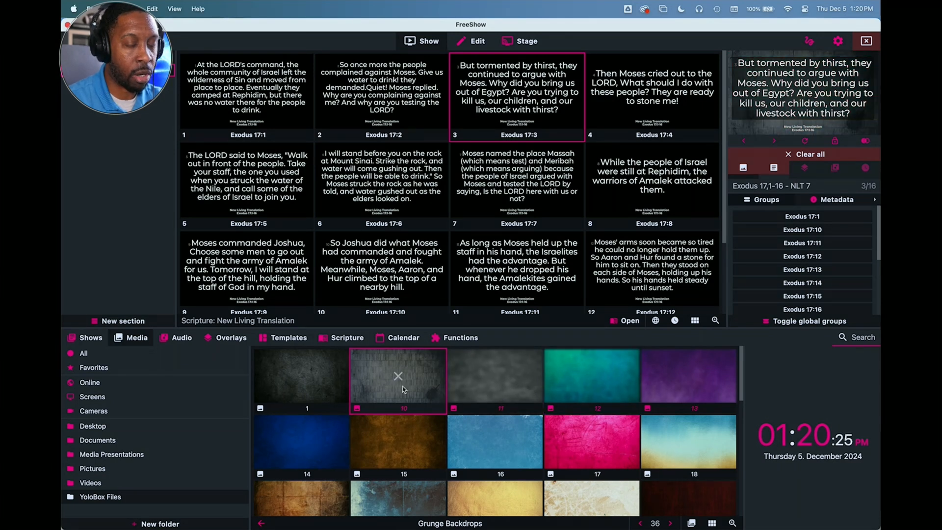
{"action": "mouse_move", "coordinate": [411, 384]}
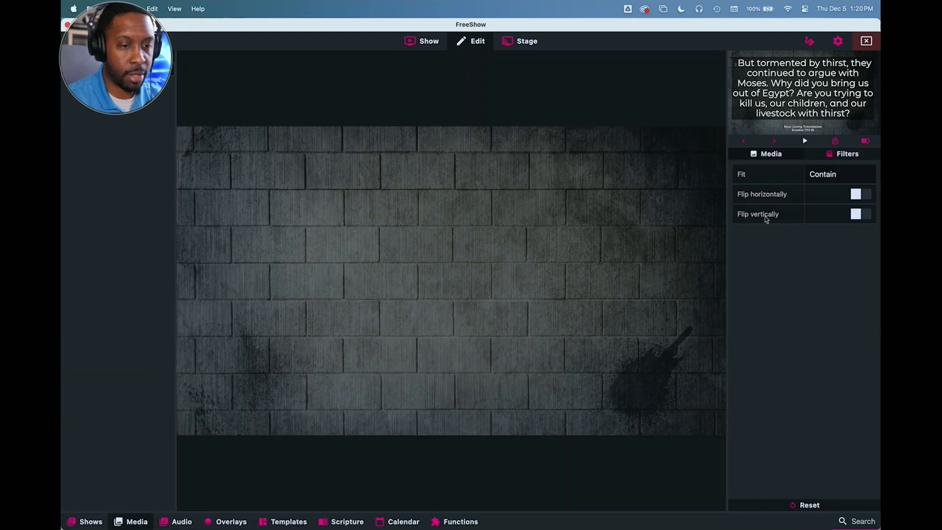
Blur the brick-wall backdrop to 4 via its Filters settings.
{"action": "left_click", "coordinate": [847, 154]}
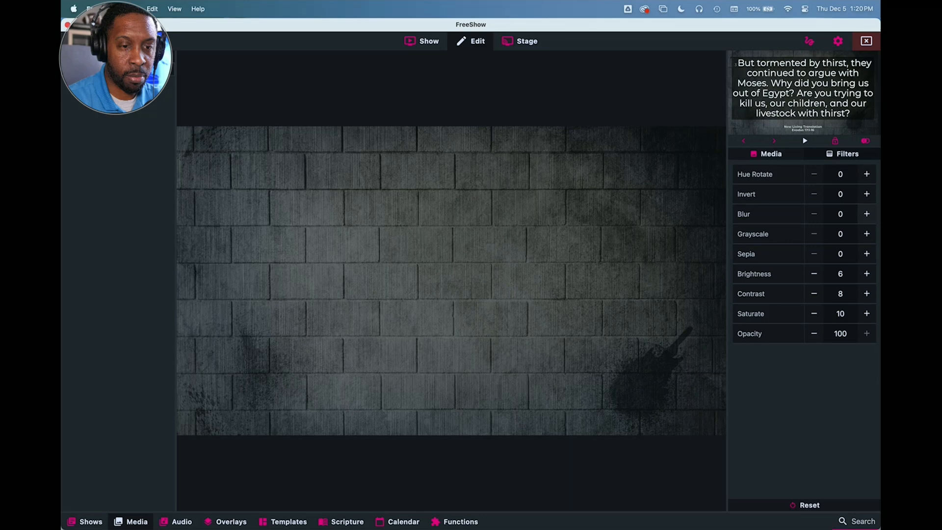
{"action": "left_click", "coordinate": [867, 214]}
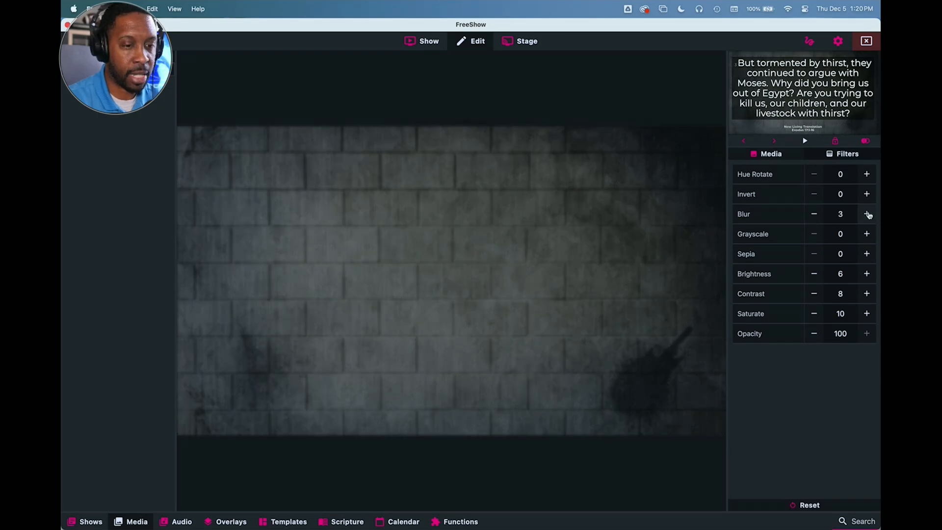
{"action": "left_click", "coordinate": [866, 214]}
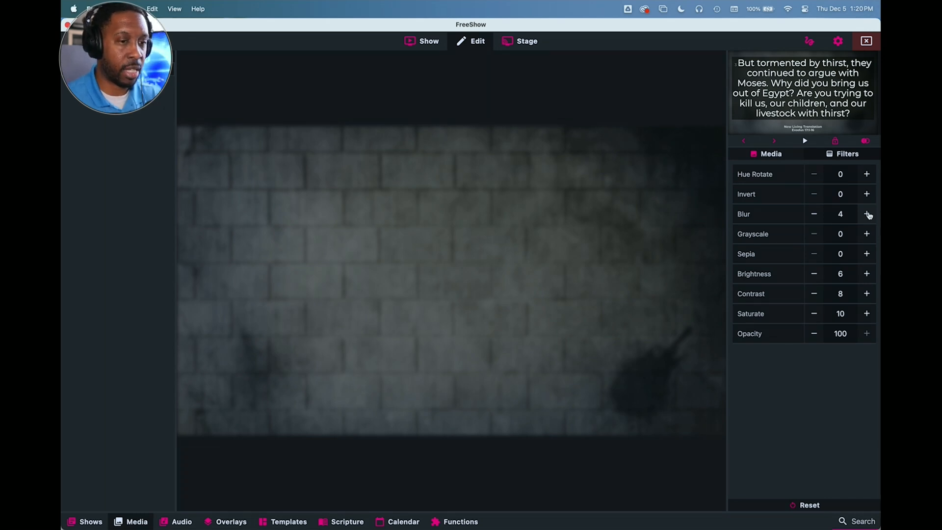
{"action": "mouse_move", "coordinate": [539, 312]}
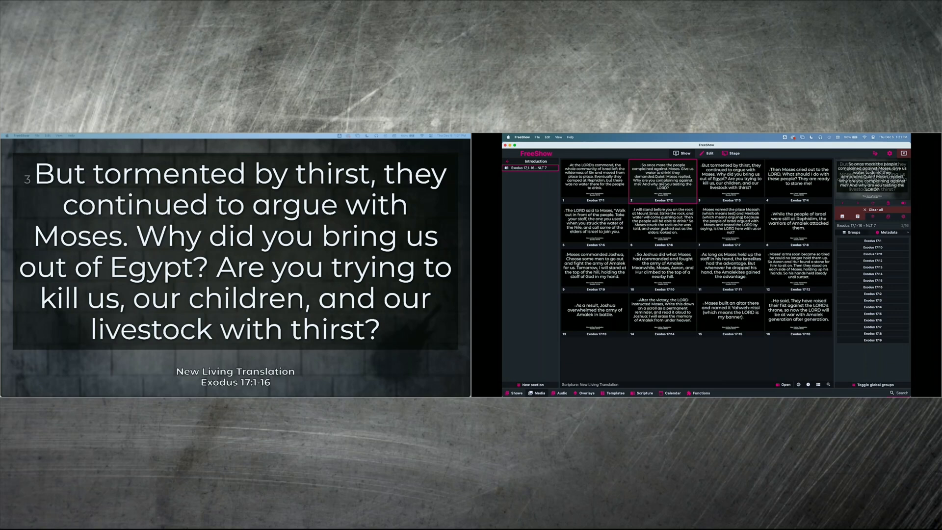
Project the Exodus 17:2 slide over the blurred wall and show the media library.
{"action": "left_click", "coordinate": [661, 178]}
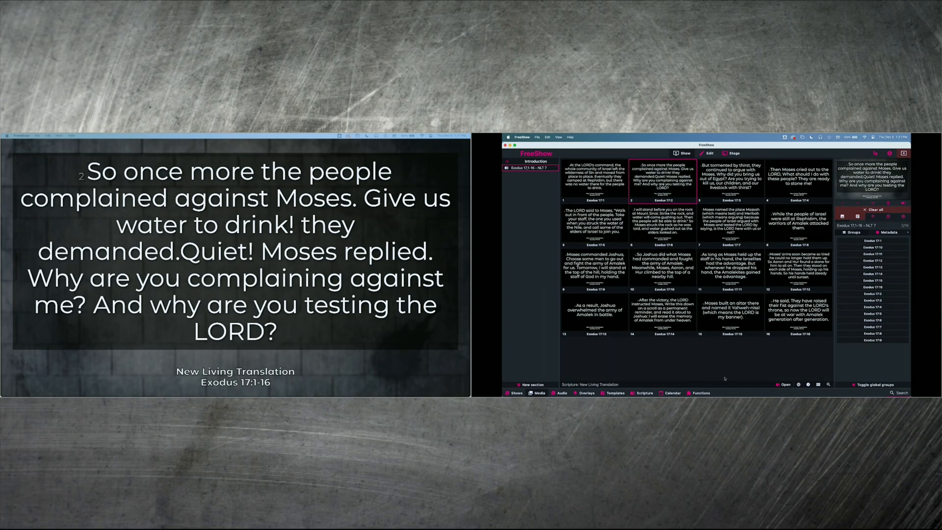
{"action": "left_click", "coordinate": [540, 392]}
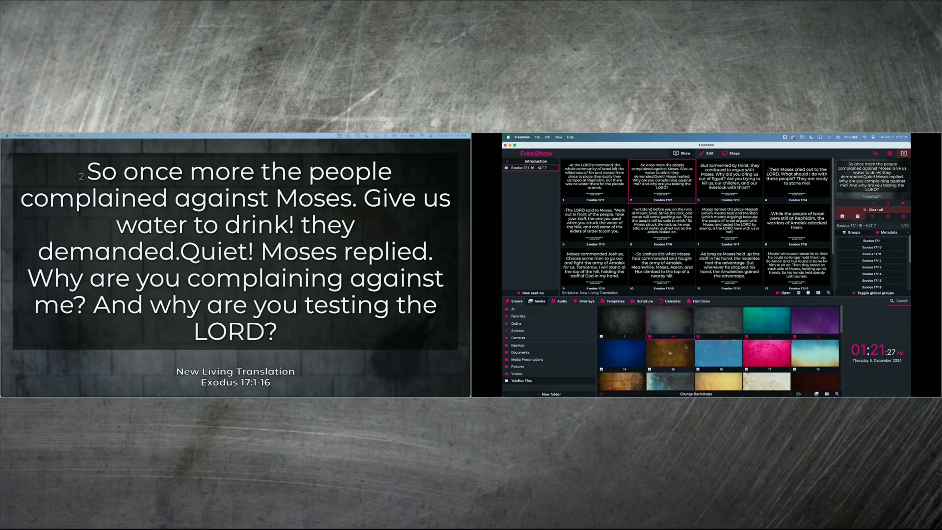